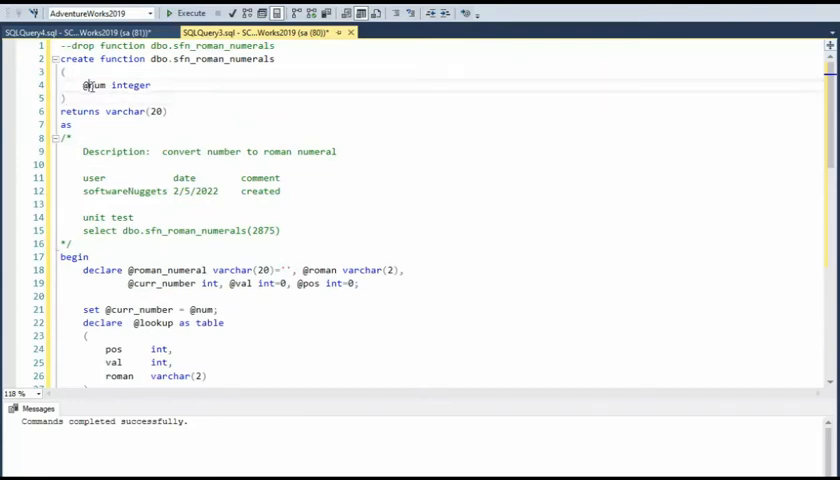
{"action": "double_click", "coordinate": [95, 85]}
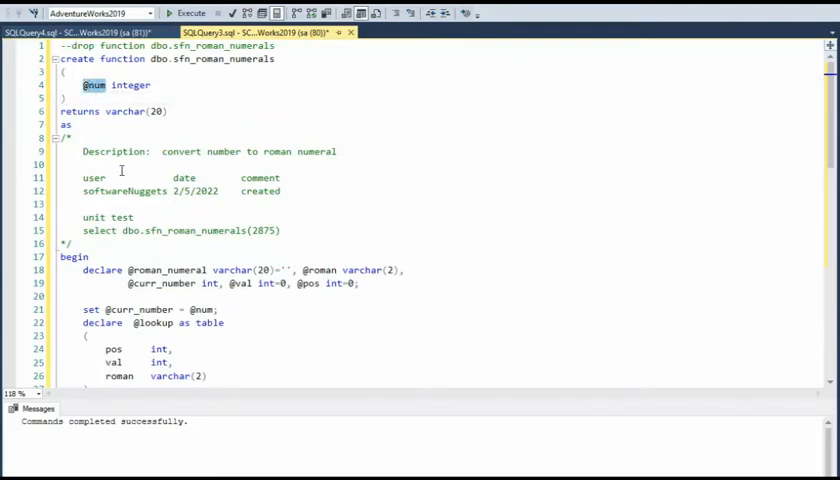
{"action": "double_click", "coordinate": [130, 85]}
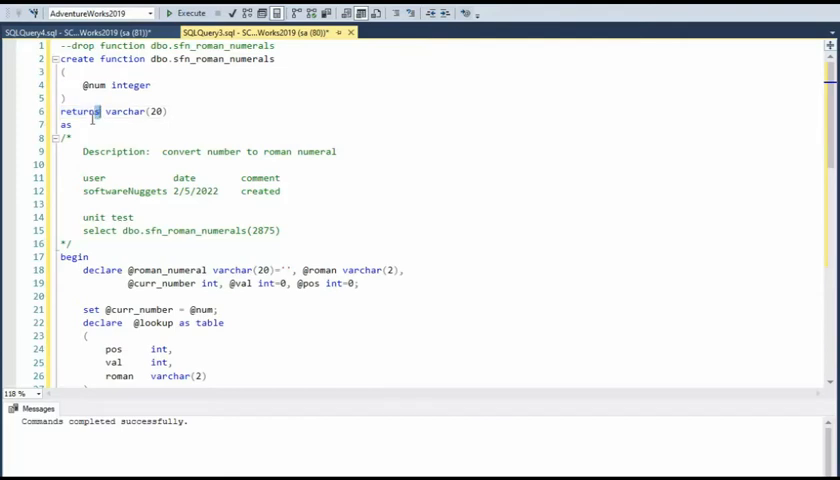
{"action": "double_click", "coordinate": [125, 111]}
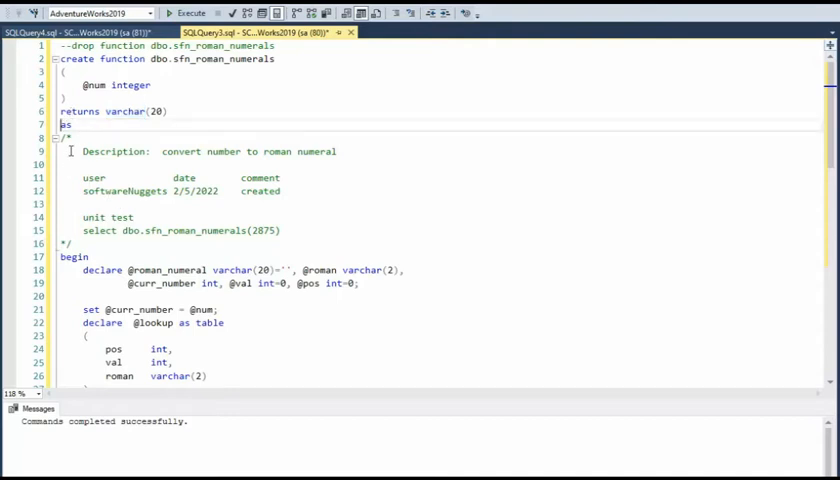
{"action": "left_click_drag", "start_coordinate": [70, 138], "coordinate": [80, 243]}
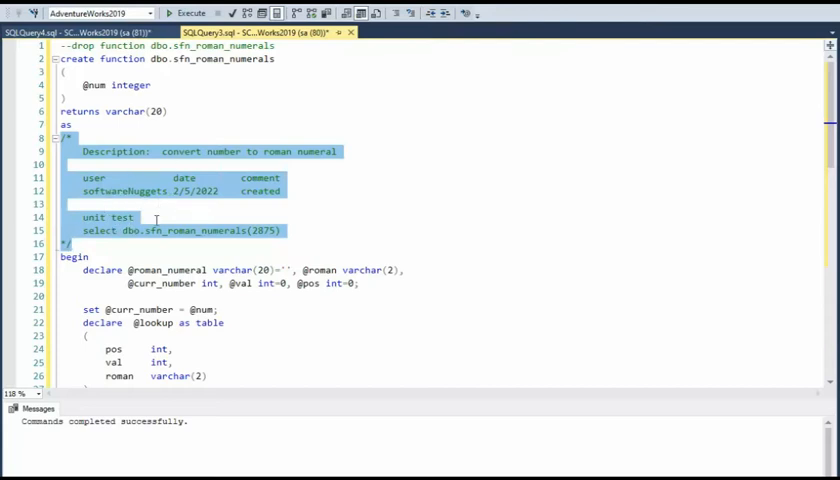
{"action": "scroll", "scroll_direction": "down", "scroll_amount": 3}
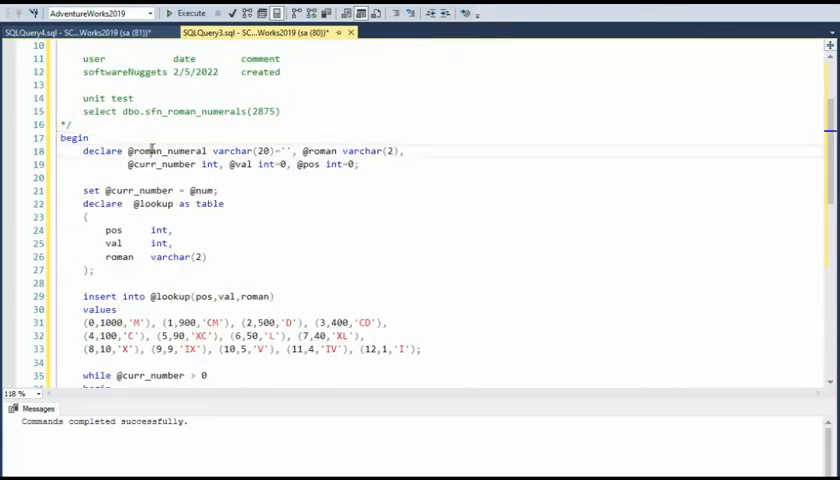
{"action": "double_click", "coordinate": [160, 151]}
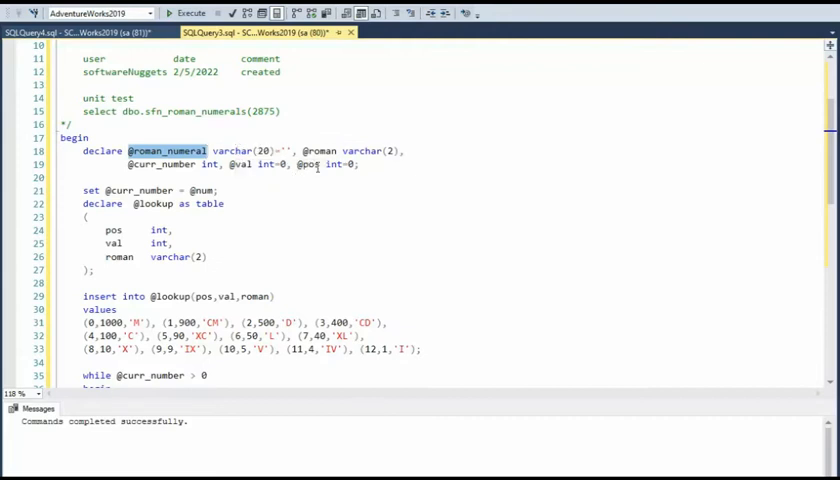
{"action": "double_click", "coordinate": [319, 151]}
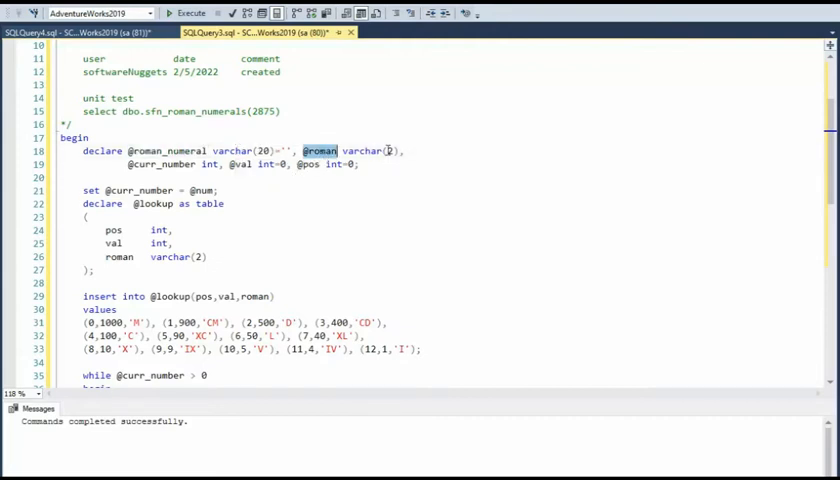
{"action": "double_click", "coordinate": [155, 164]}
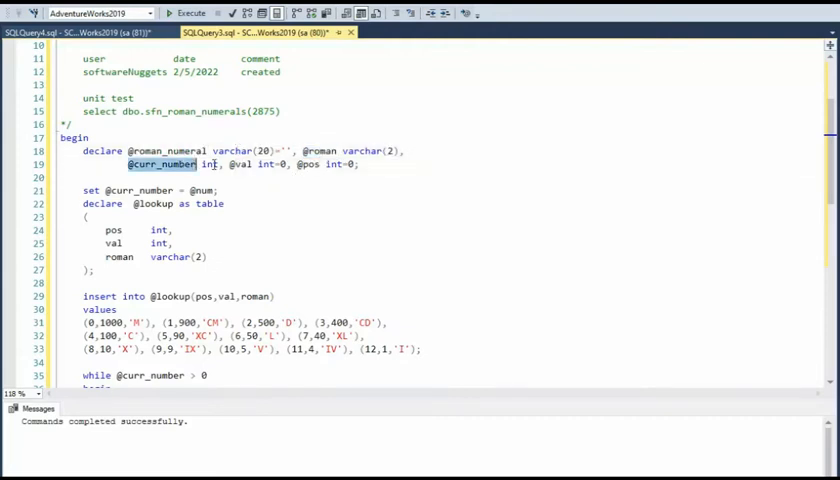
{"action": "double_click", "coordinate": [209, 164]}
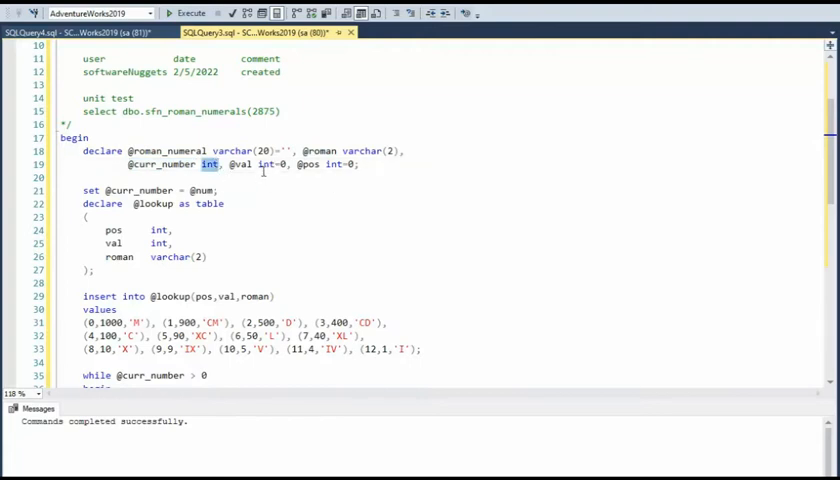
{"action": "double_click", "coordinate": [239, 164]}
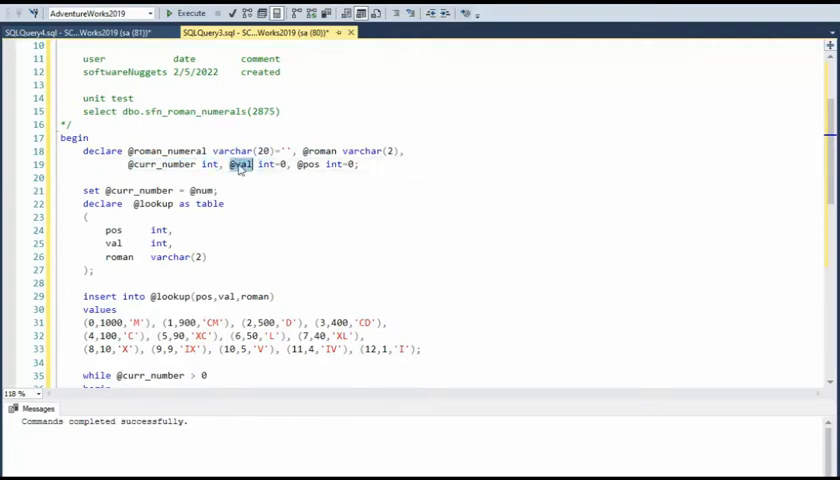
{"action": "double_click", "coordinate": [311, 164]}
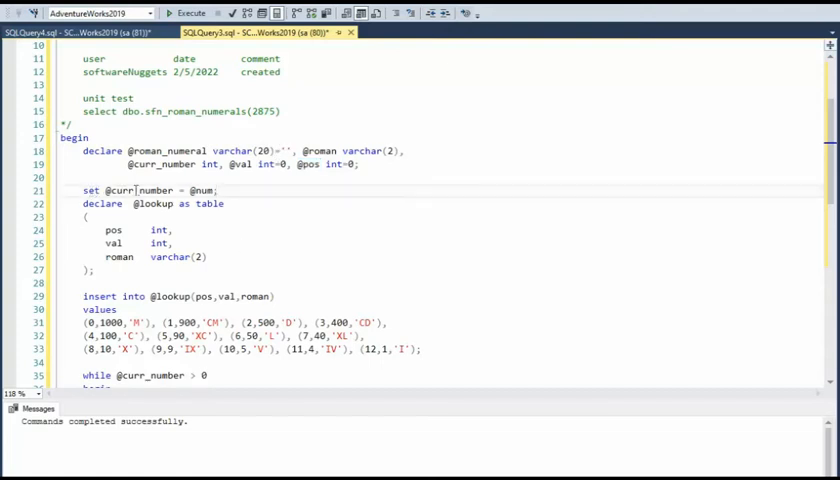
{"action": "mouse_move", "coordinate": [206, 190]}
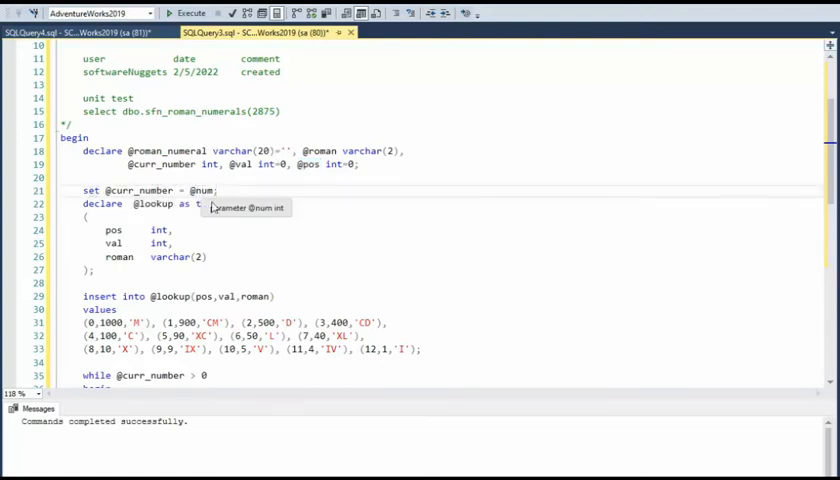
{"action": "scroll", "scroll_direction": "up", "scroll_amount": 3}
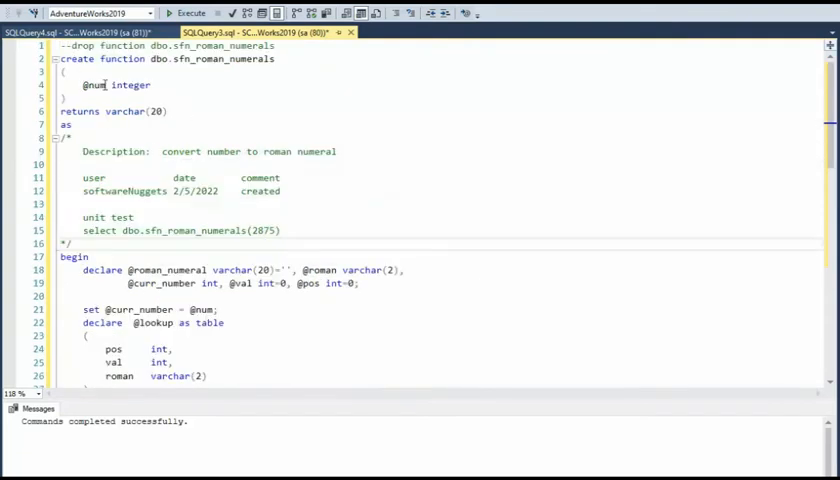
{"action": "double_click", "coordinate": [202, 309]}
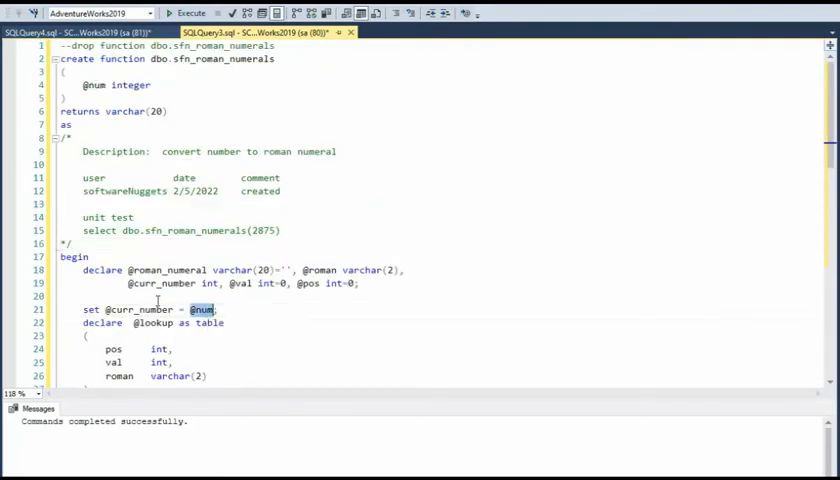
{"action": "scroll", "scroll_direction": "down", "scroll_amount": 3}
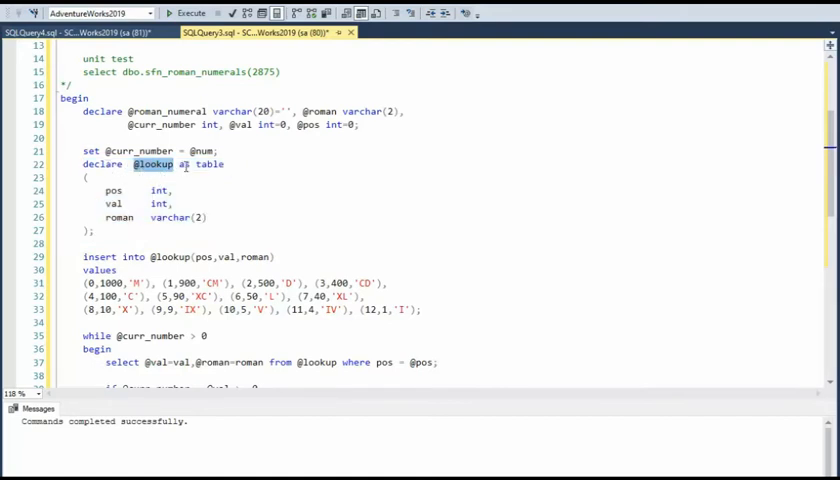
{"action": "double_click", "coordinate": [211, 164]}
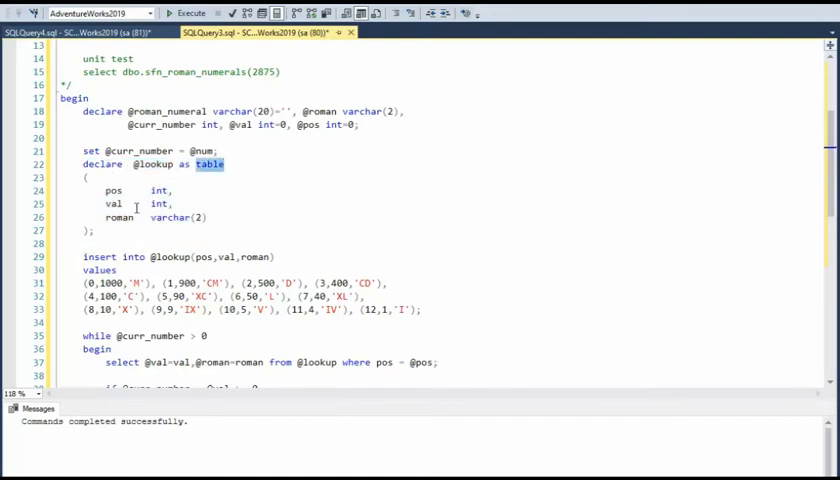
Step: Highlight the lookup table's pos and roman columns, position 0 and the value 900
{"action": "left_click", "coordinate": [114, 191]}
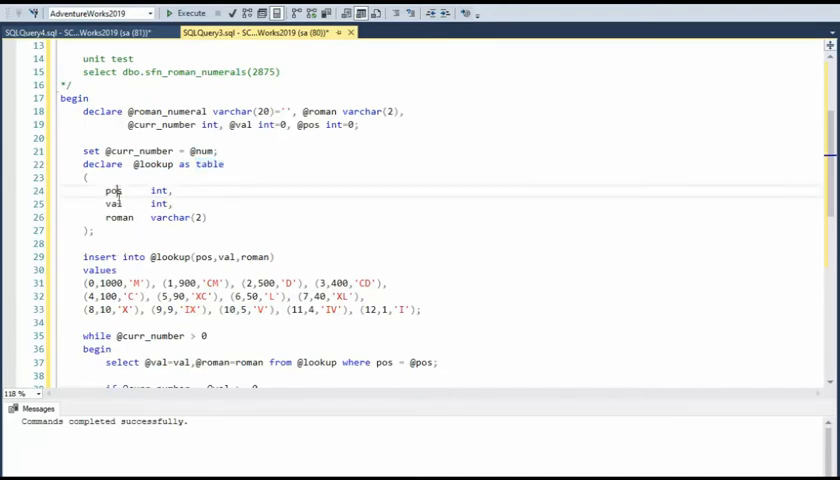
{"action": "double_click", "coordinate": [117, 218]}
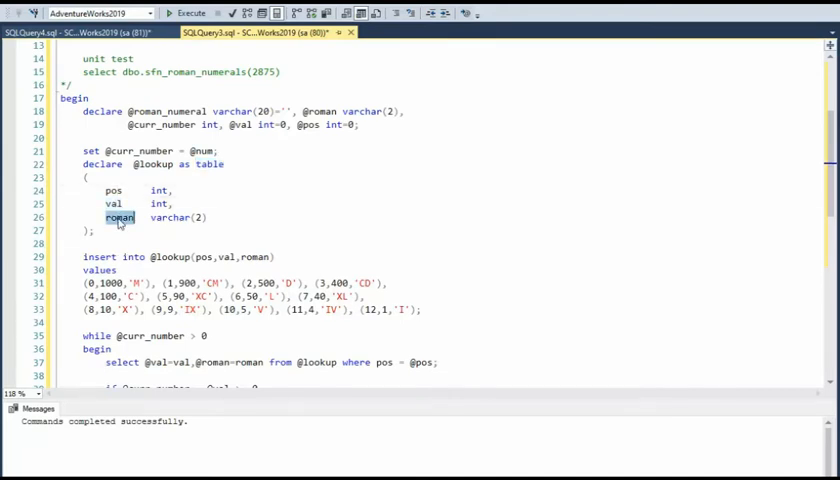
{"action": "left_click", "coordinate": [92, 283]}
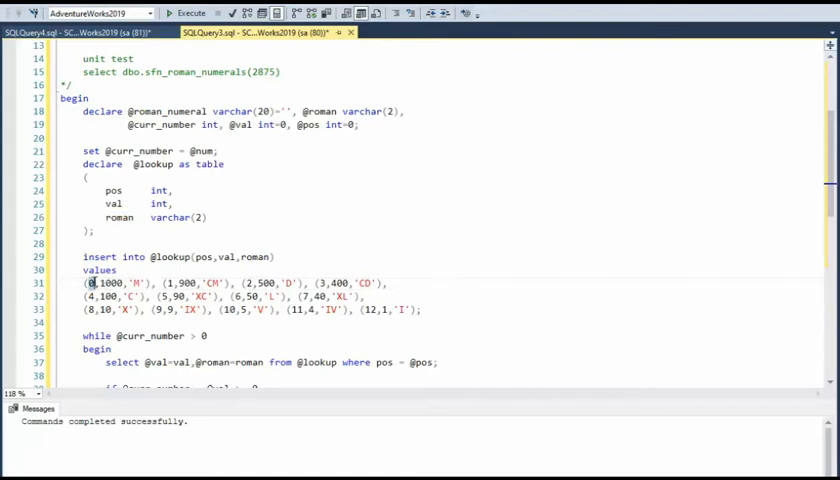
{"action": "double_click", "coordinate": [112, 283]}
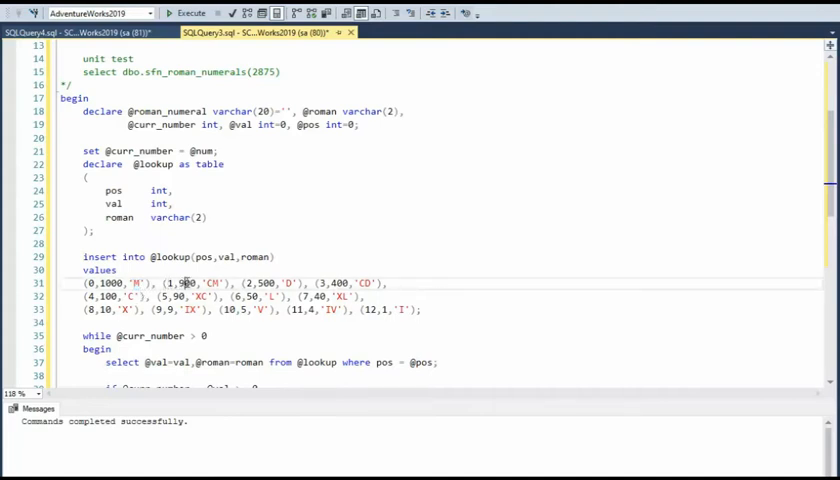
{"action": "double_click", "coordinate": [210, 283]}
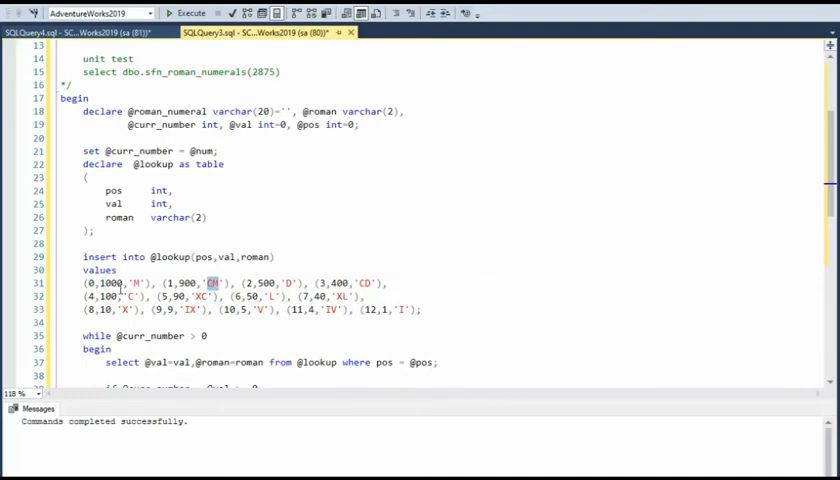
{"action": "scroll", "scroll_direction": "down", "scroll_amount": 3}
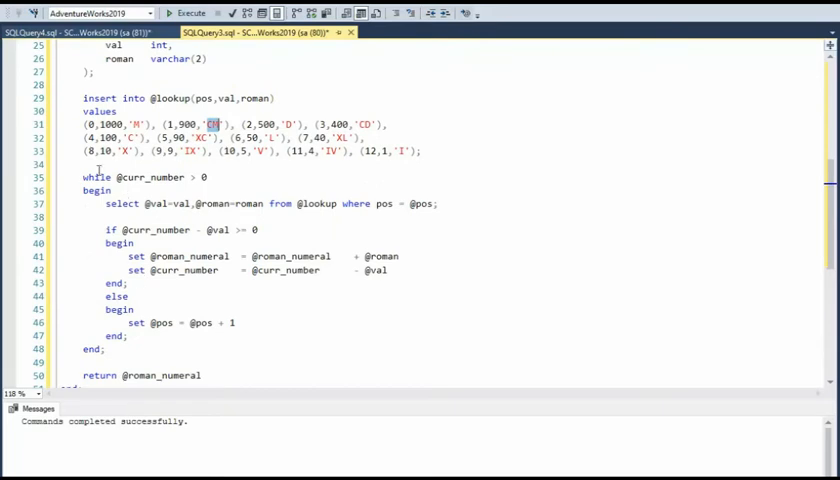
{"action": "mouse_move", "coordinate": [130, 177]}
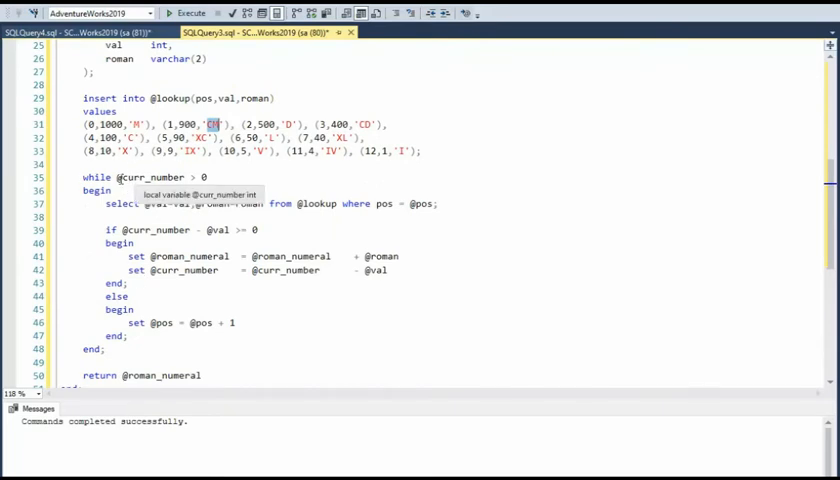
{"action": "mouse_move", "coordinate": [190, 177]}
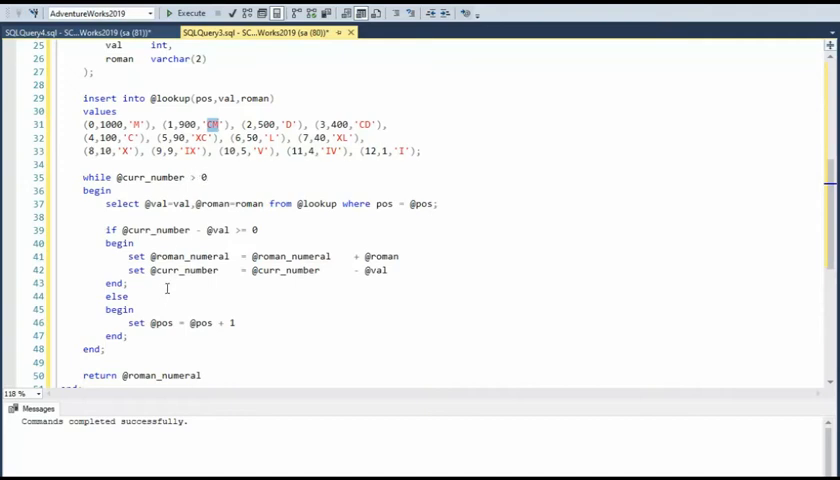
{"action": "mouse_move", "coordinate": [240, 270]}
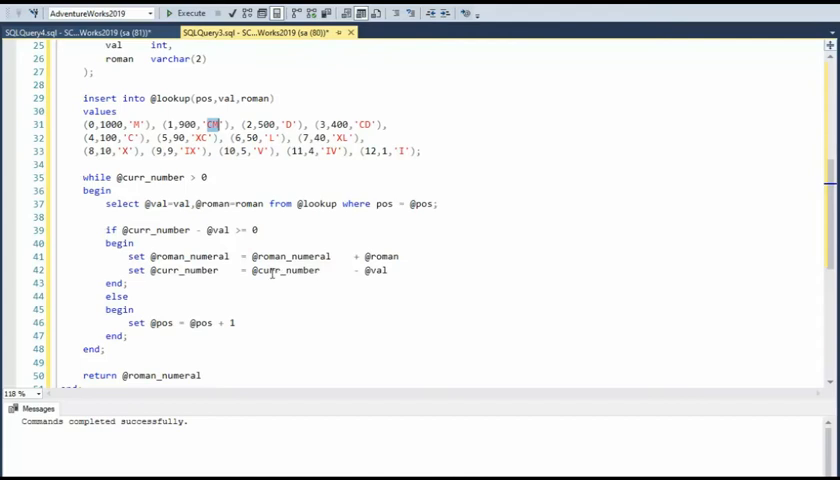
{"action": "mouse_move", "coordinate": [377, 270]}
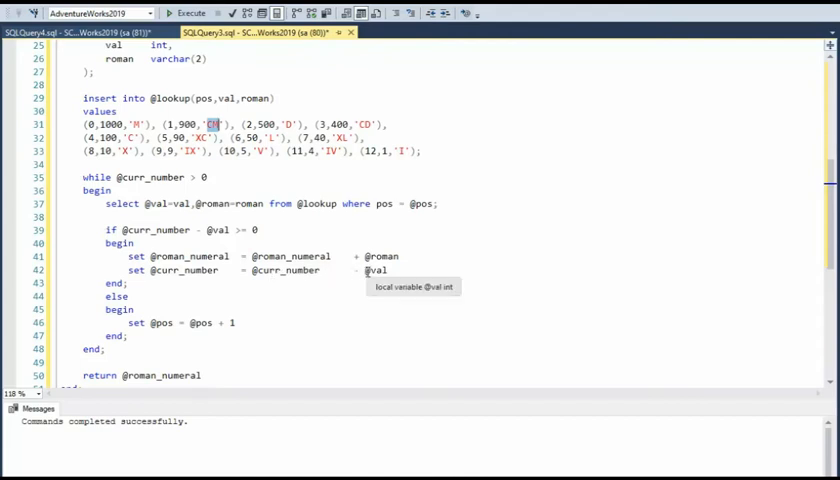
{"action": "mouse_move", "coordinate": [237, 177]}
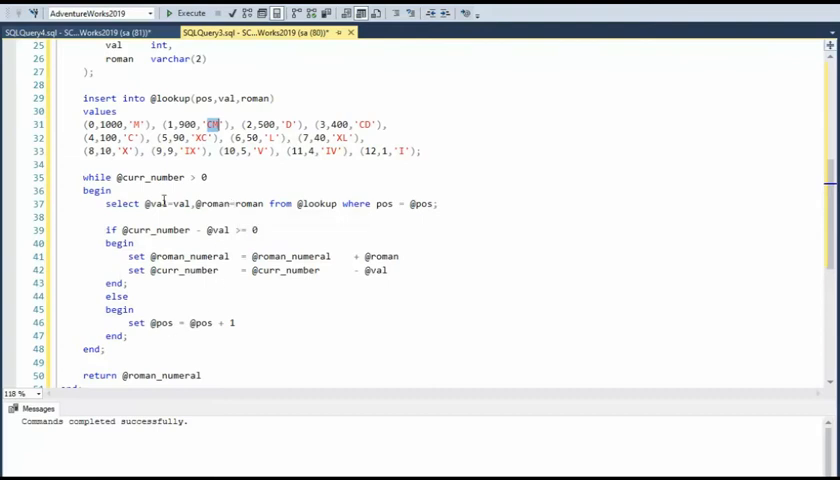
{"action": "double_click", "coordinate": [185, 270]}
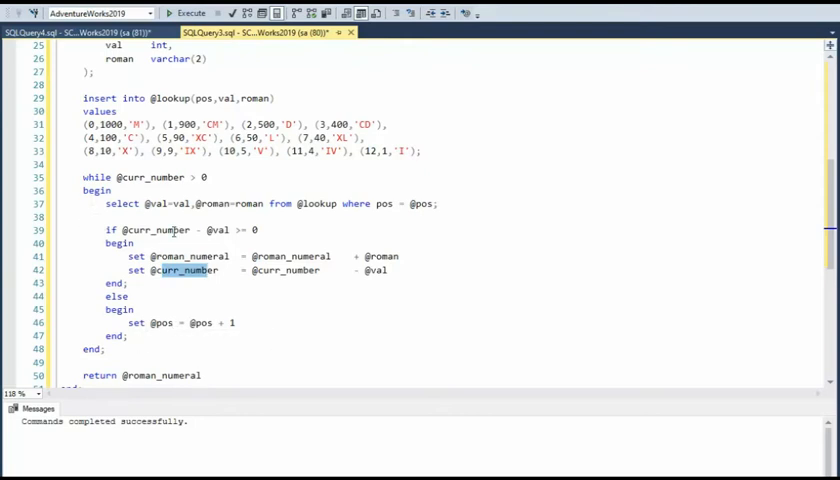
{"action": "double_click", "coordinate": [148, 177]}
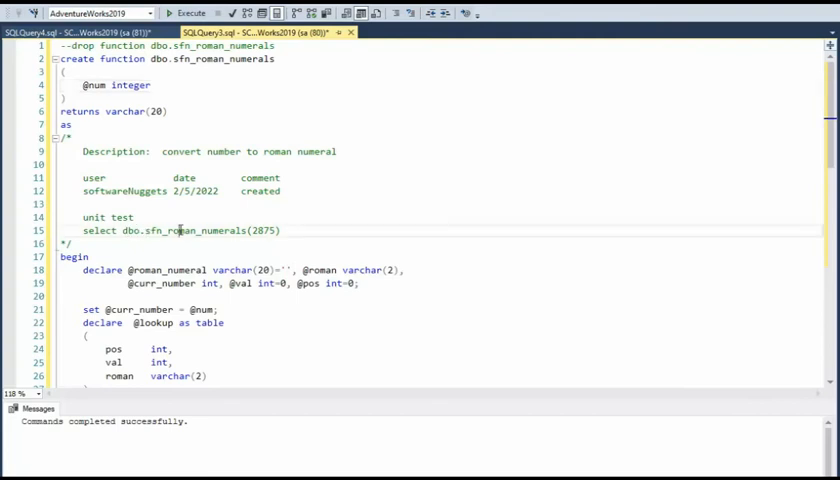
{"action": "double_click", "coordinate": [222, 59]}
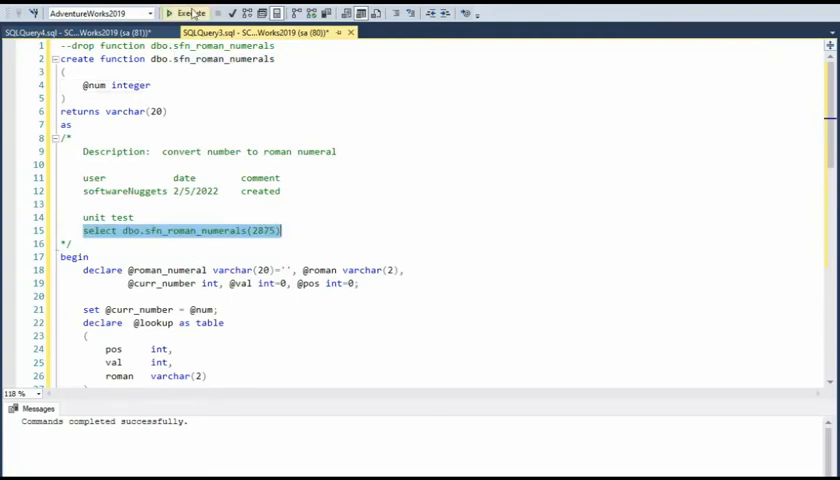
{"action": "left_click", "coordinate": [185, 13]}
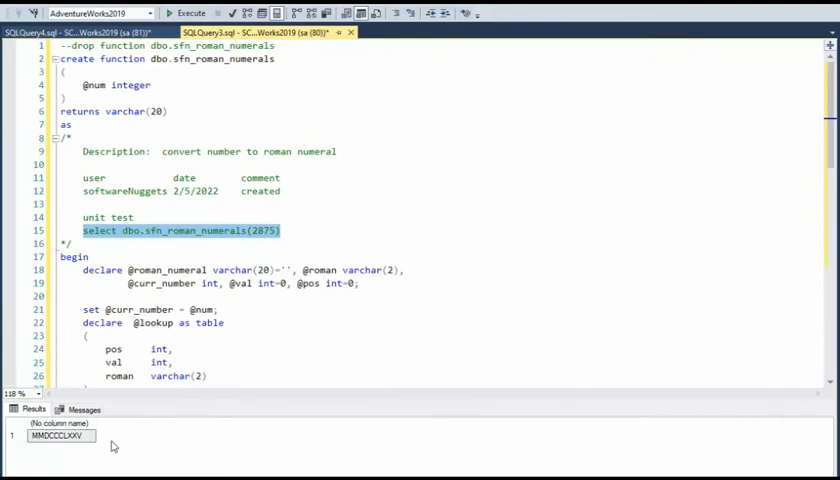
{"action": "mouse_move", "coordinate": [255, 470]}
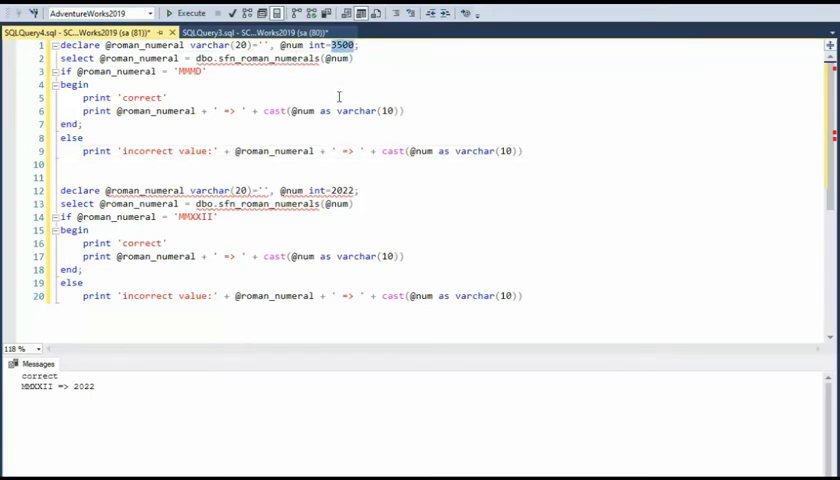
Step: Execute the 3500 test block, then the 2022 block, confirming MMMD and MMXXII print correct
{"action": "double_click", "coordinate": [268, 58]}
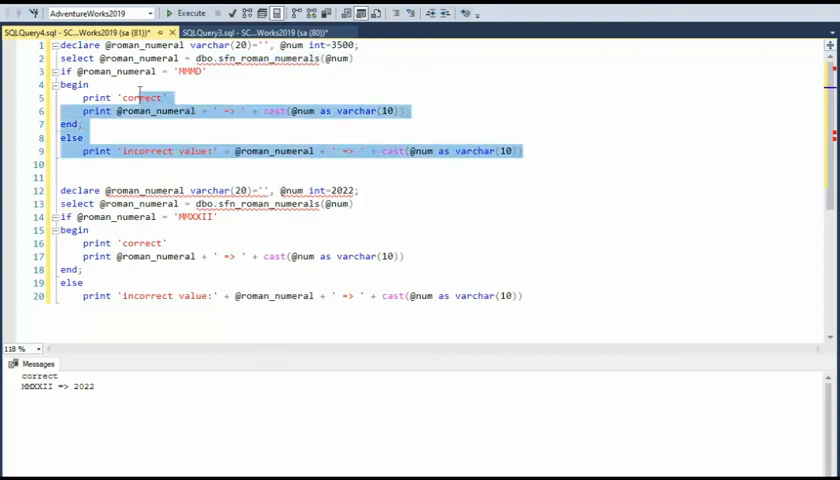
{"action": "left_click", "coordinate": [189, 13]}
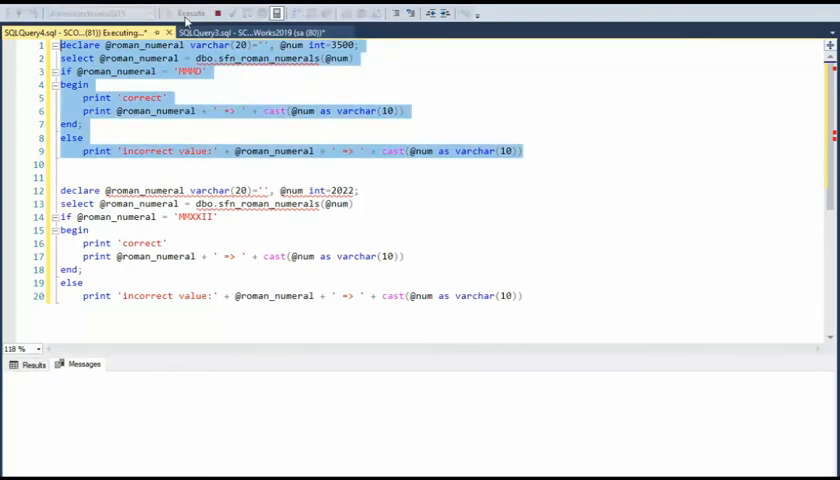
{"action": "left_click", "coordinate": [186, 13]}
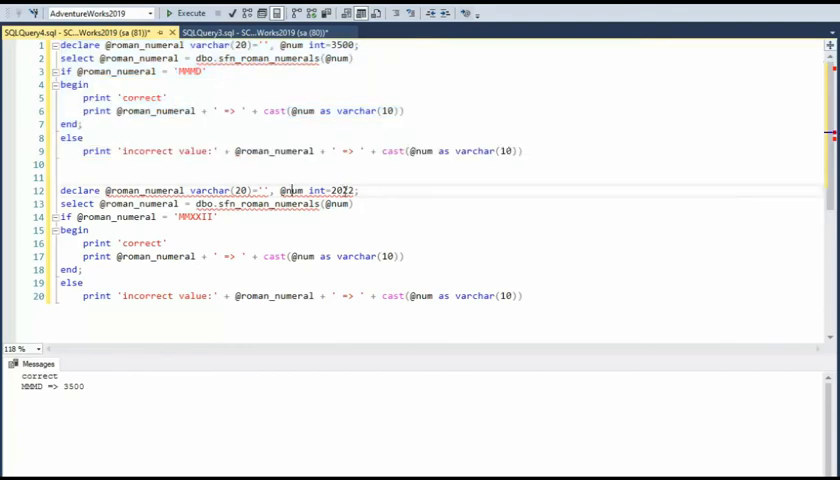
{"action": "double_click", "coordinate": [340, 190]}
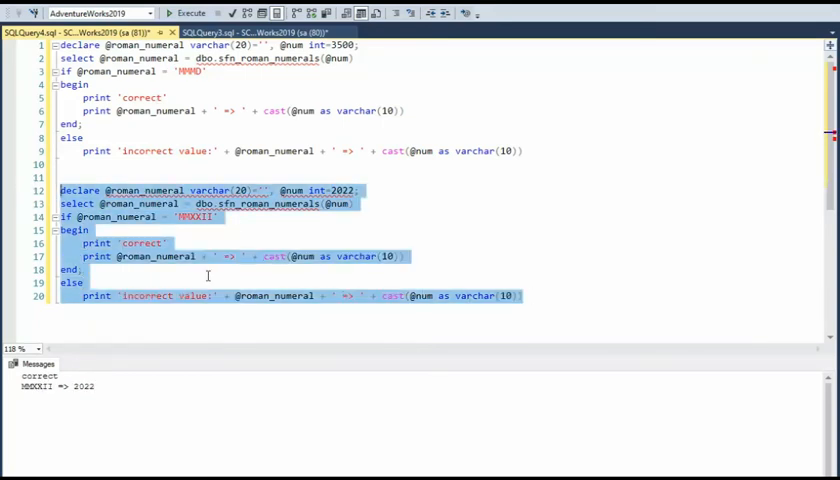
{"action": "left_click", "coordinate": [218, 229]}
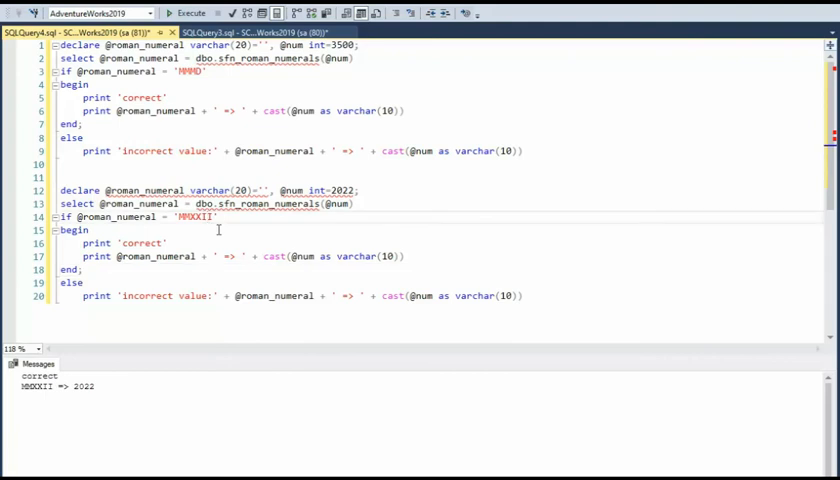